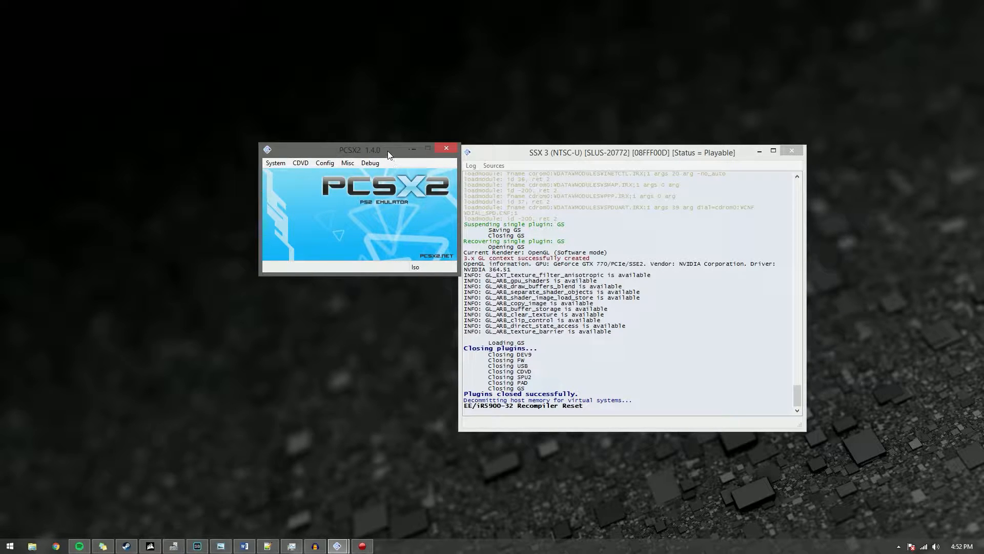
pyautogui.moveTo(365, 176)
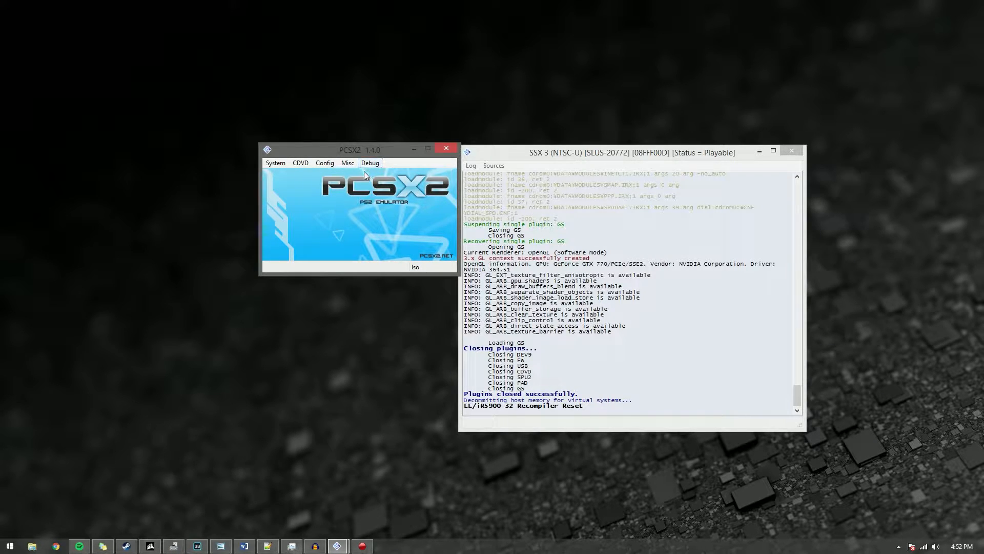
pyautogui.moveTo(296, 188)
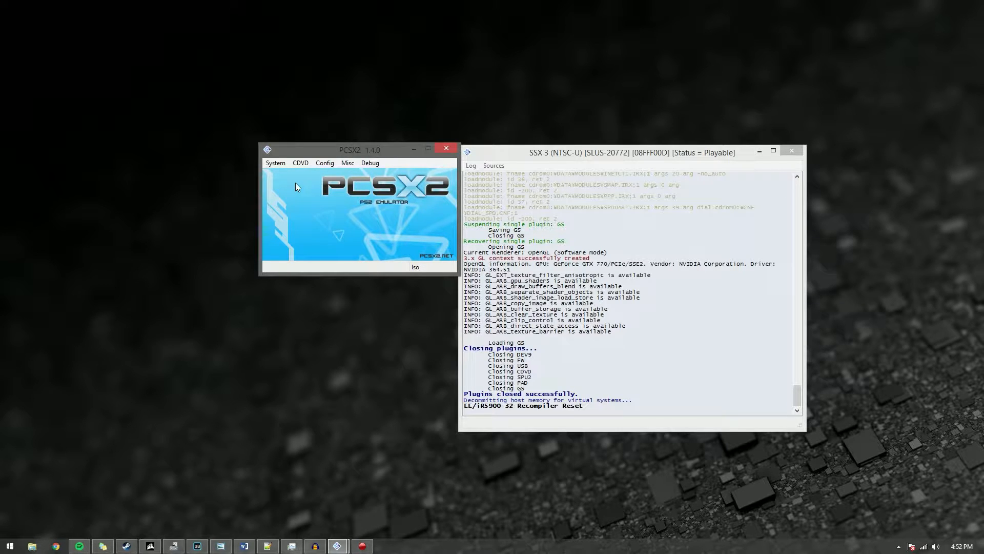
pyautogui.moveTo(309, 173)
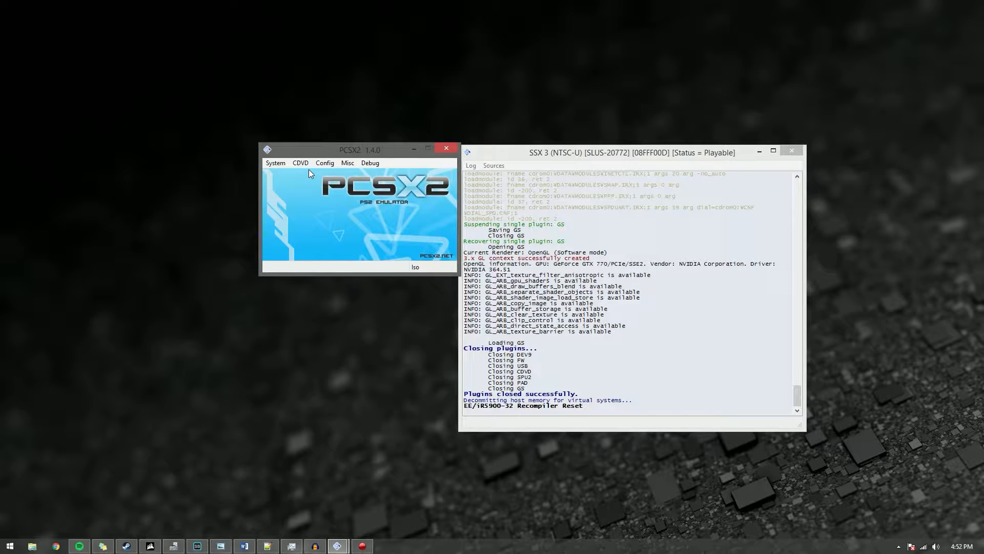
pyautogui.moveTo(332, 195)
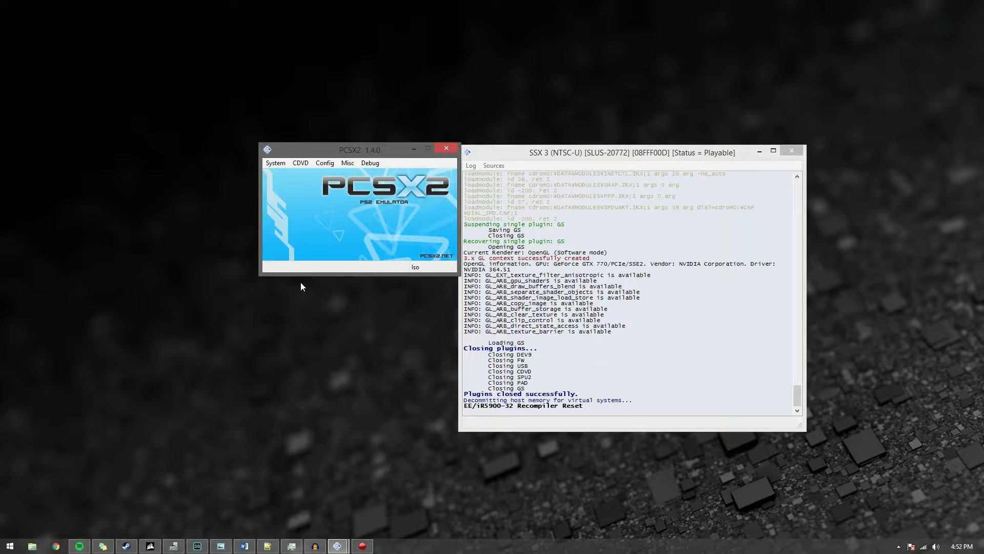
pyautogui.moveTo(427, 427)
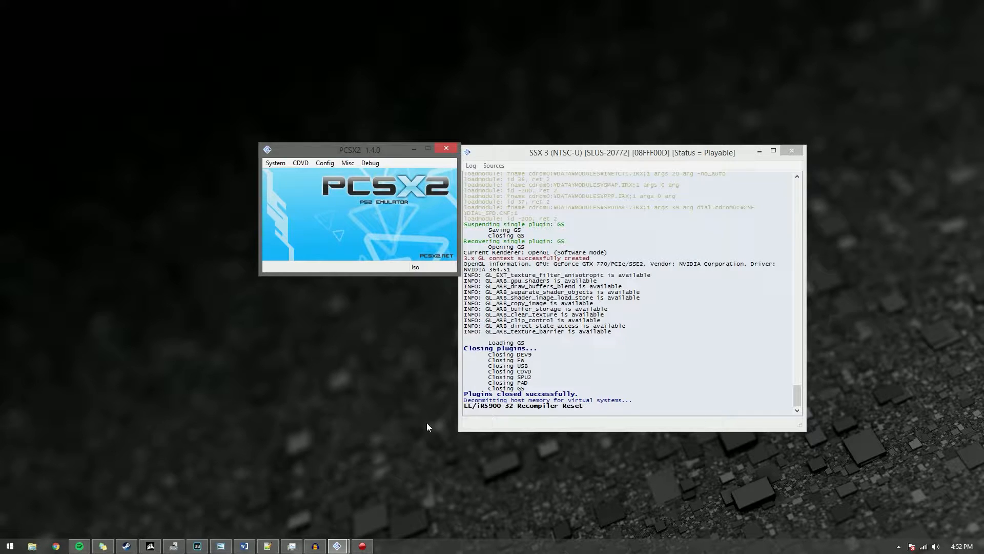
# - Open the GSdx video plugin settings from the Config menu's Video (GS) entry
pyautogui.click(325, 163)
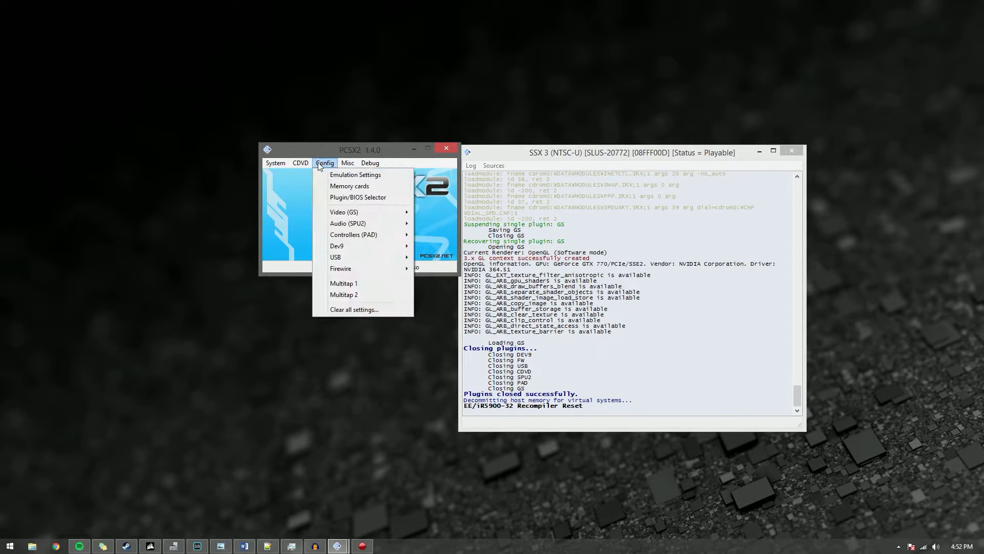
pyautogui.moveTo(344, 212)
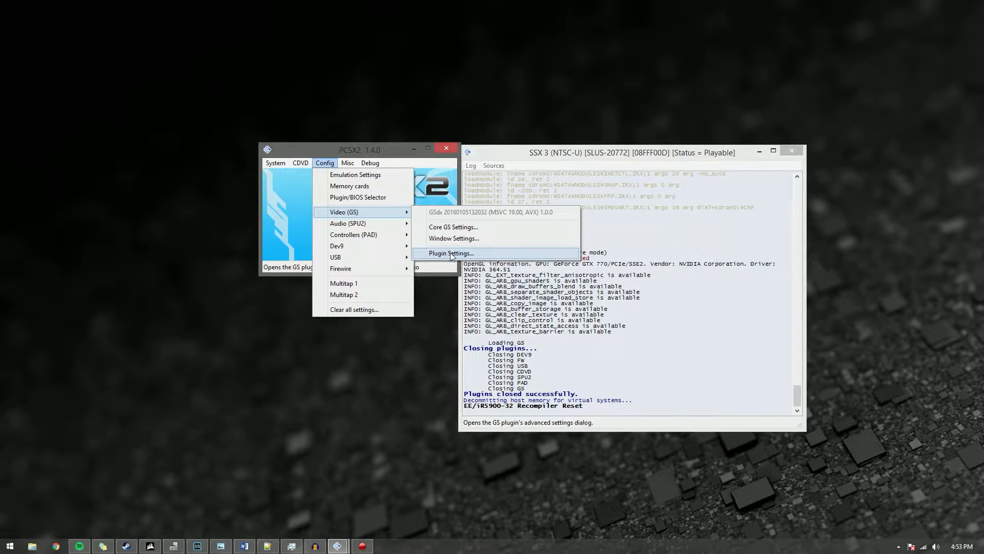
pyautogui.click(450, 253)
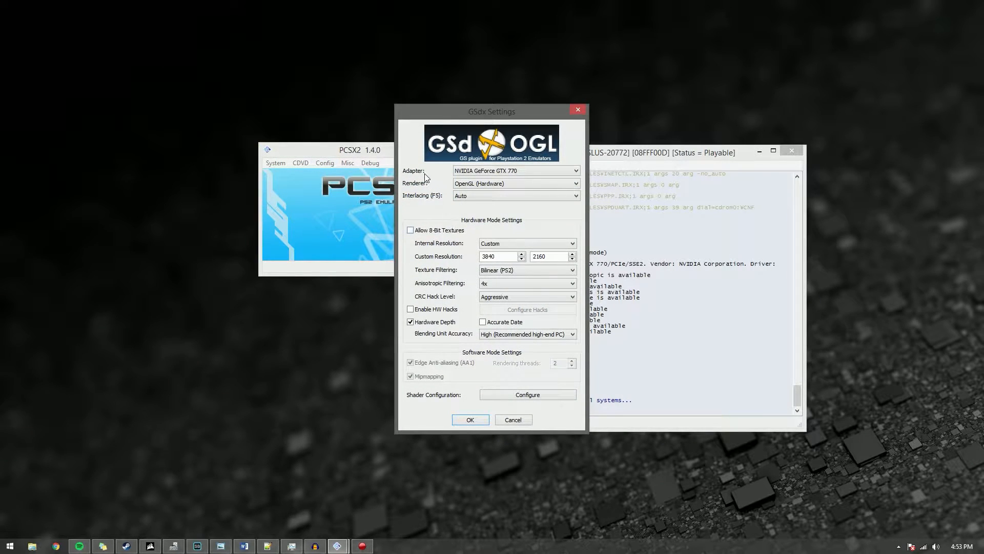
# - Close GSdx settings, keeping OpenGL hardware at custom 3840×2160 with 4x anisotropic filtering
pyautogui.click(515, 170)
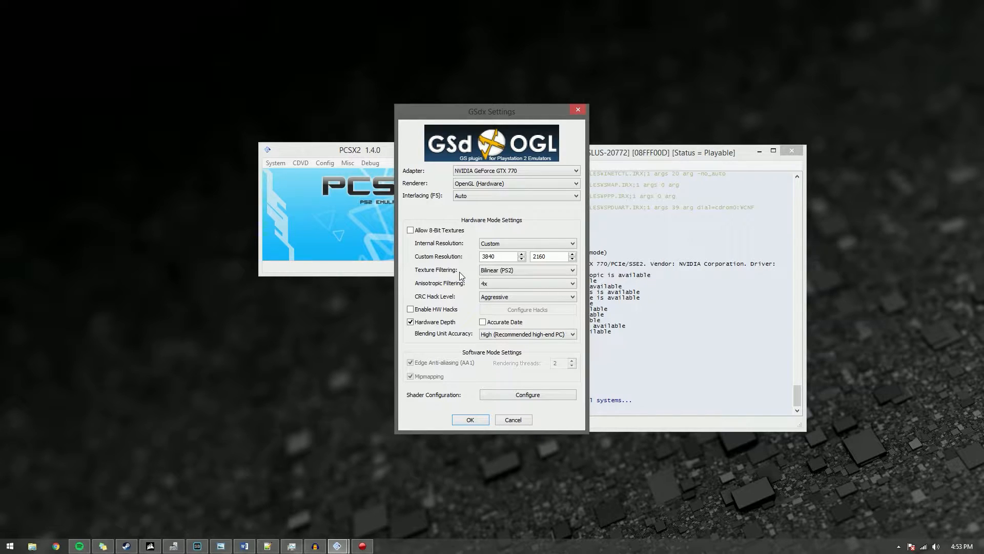
pyautogui.moveTo(448, 300)
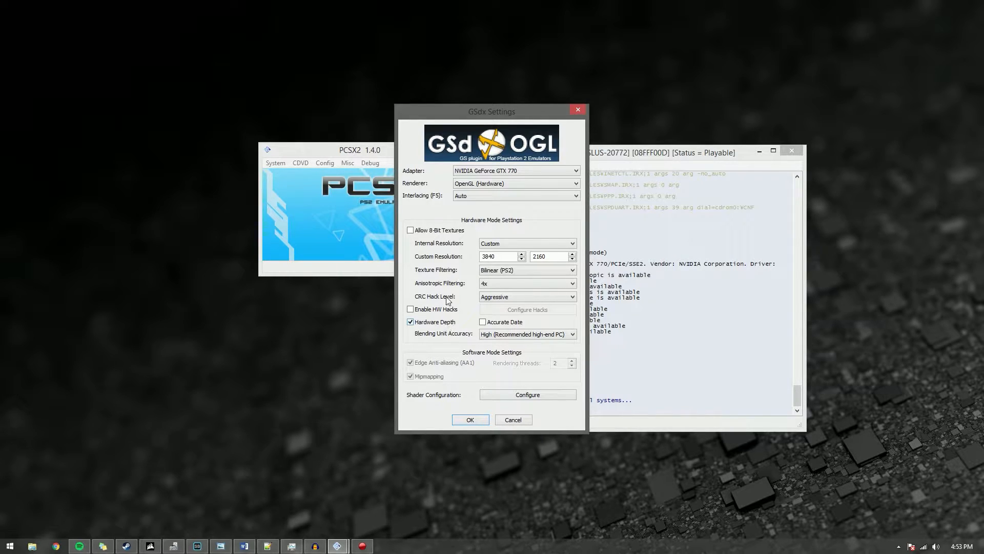
pyautogui.moveTo(546, 270)
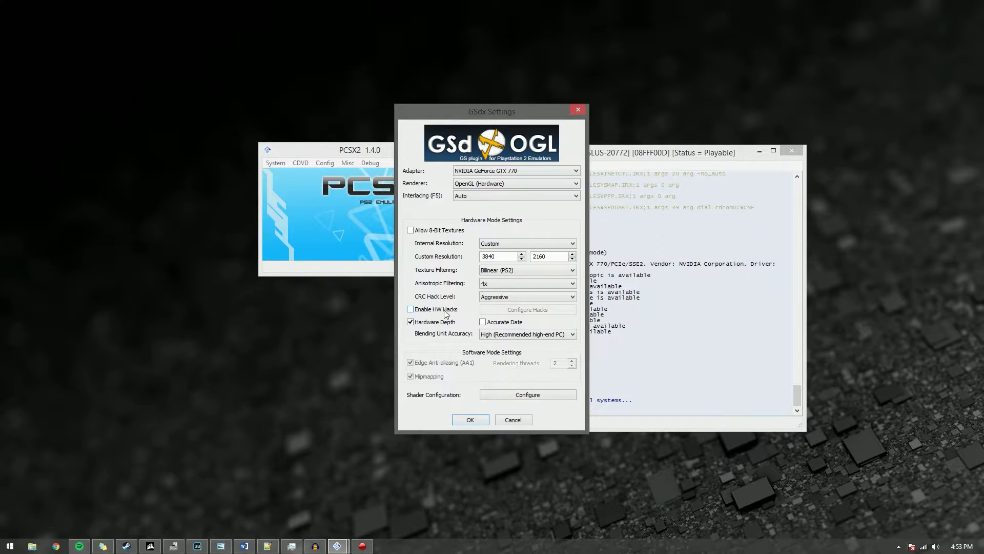
pyautogui.moveTo(422, 324)
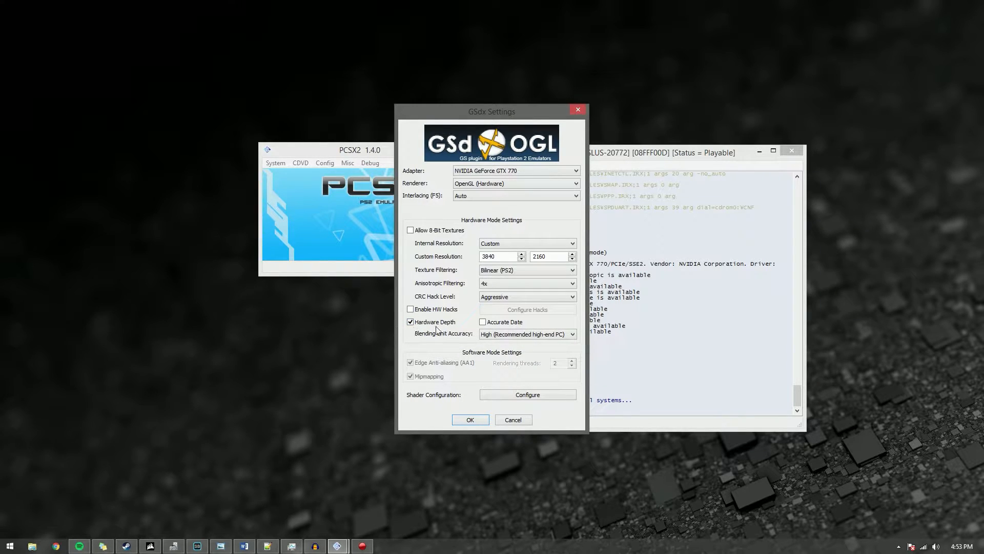
pyautogui.moveTo(443, 337)
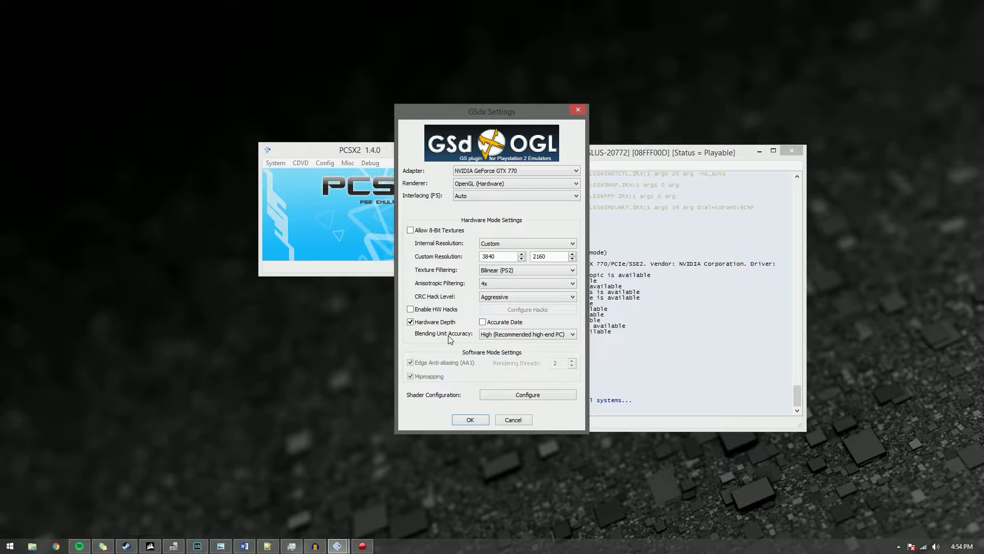
pyautogui.moveTo(482, 347)
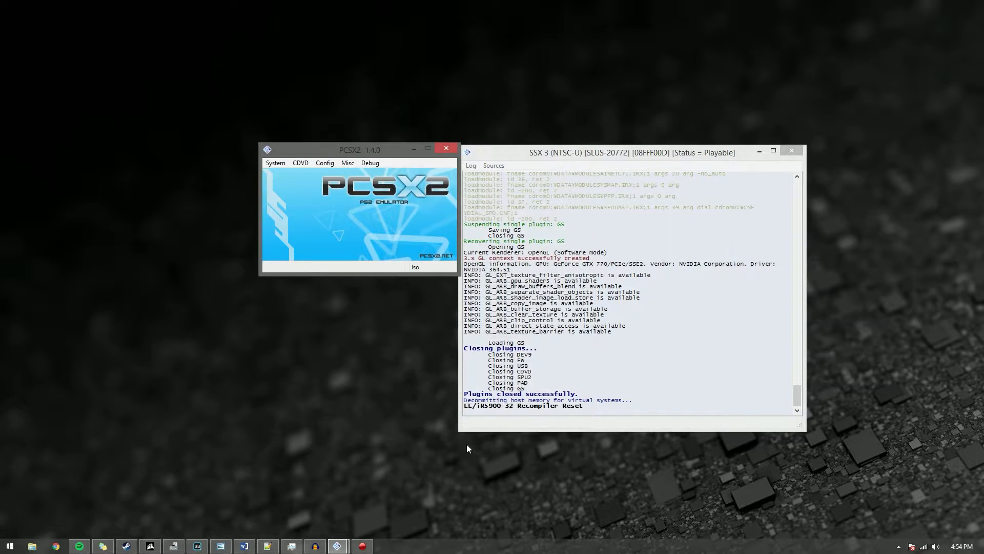
# - Open the GS Window settings page showing 16:9 widescreen aspect ratio
pyautogui.click(324, 162)
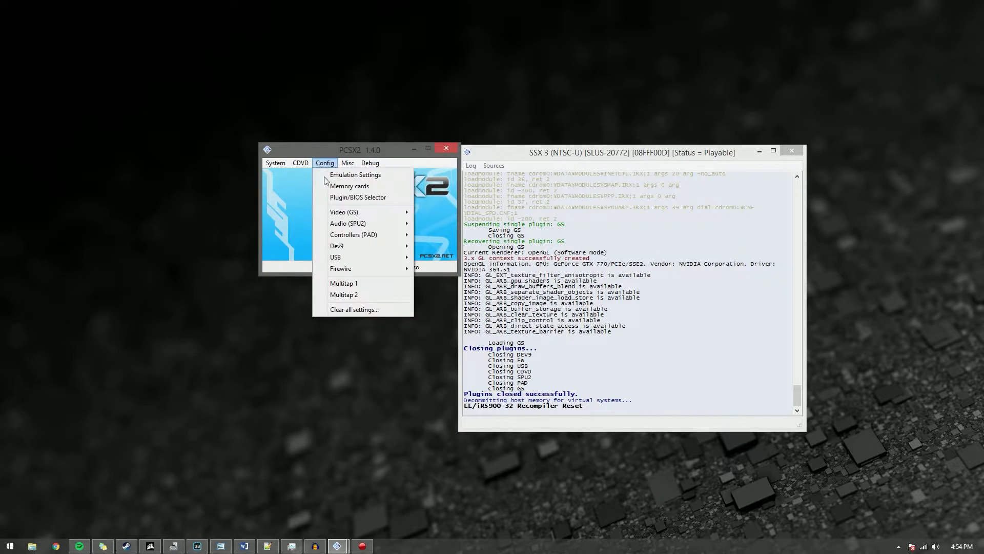
pyautogui.moveTo(344, 211)
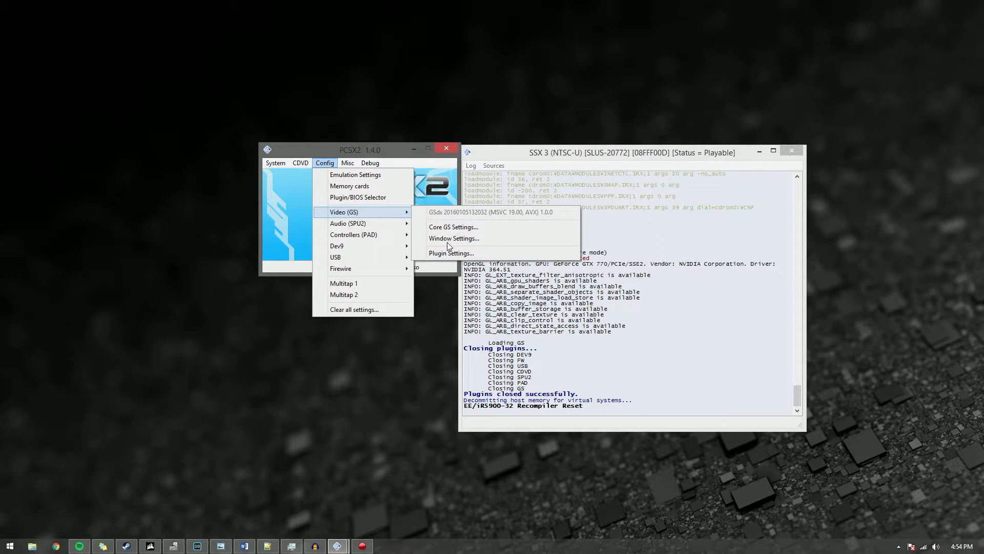
pyautogui.click(454, 238)
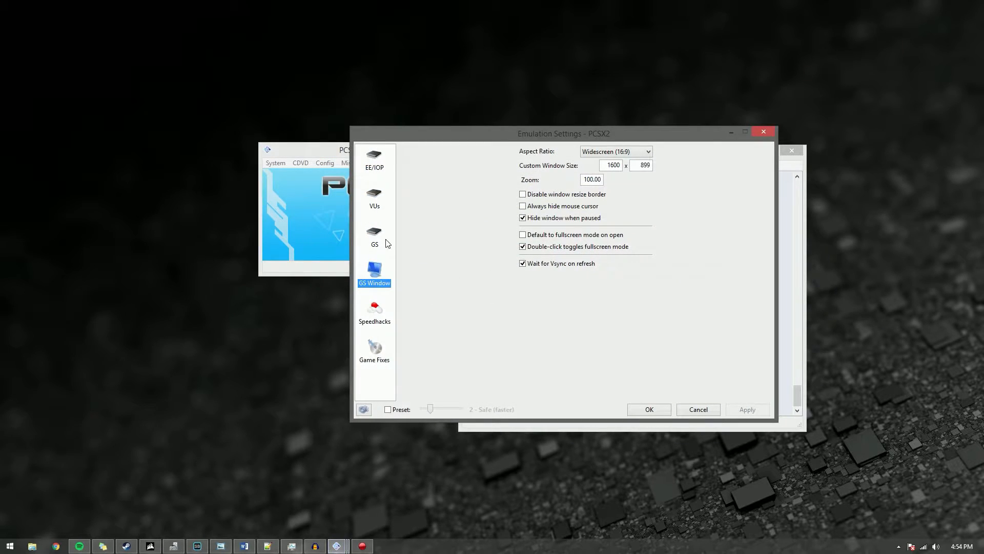
pyautogui.moveTo(372, 288)
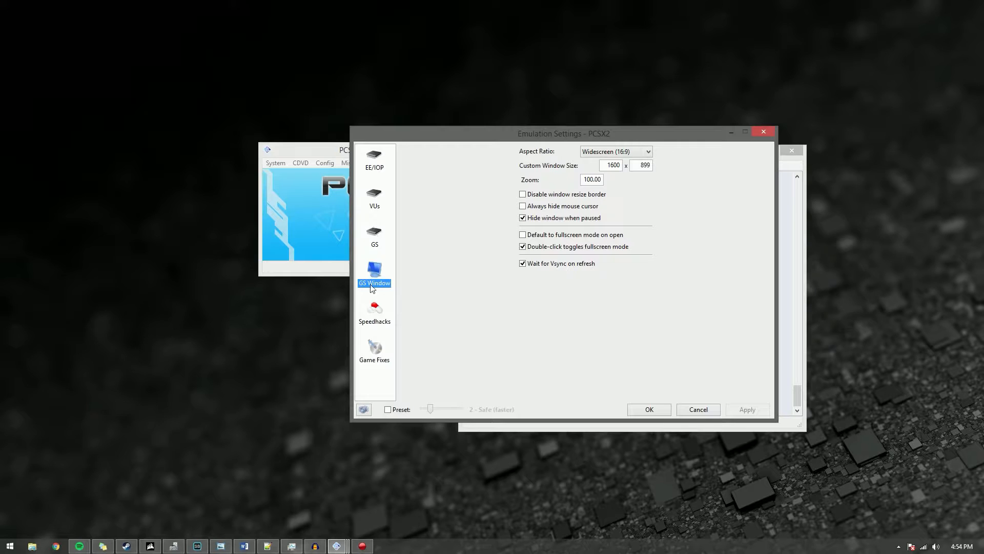
# - Review the Speedhacks page with MTVU enabled and accept the emulation settings
pyautogui.click(374, 308)
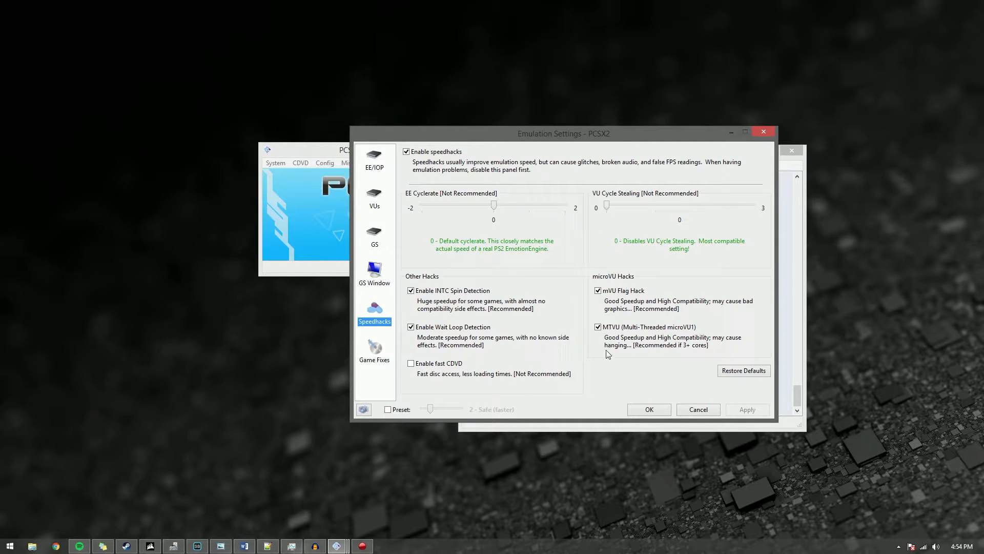
pyautogui.moveTo(627, 342)
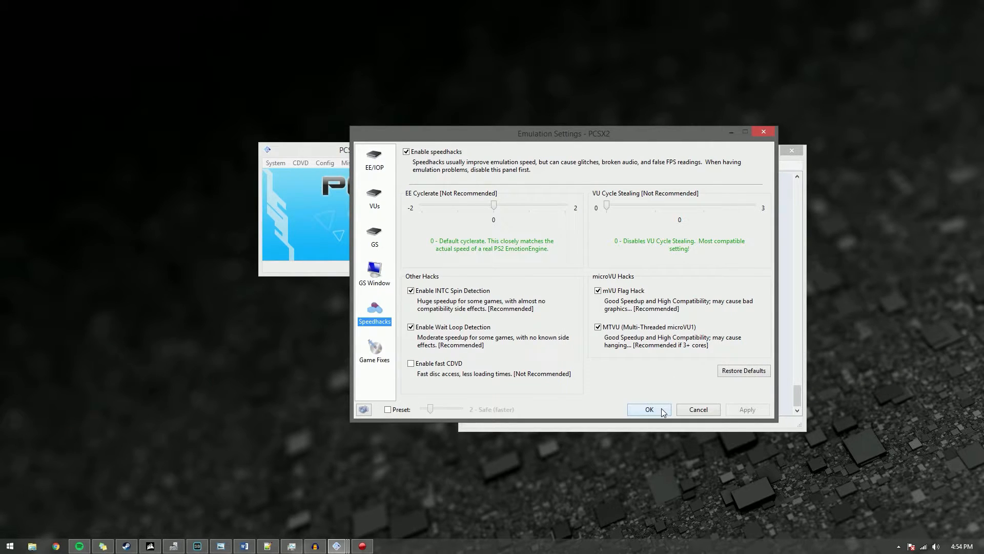
pyautogui.click(649, 409)
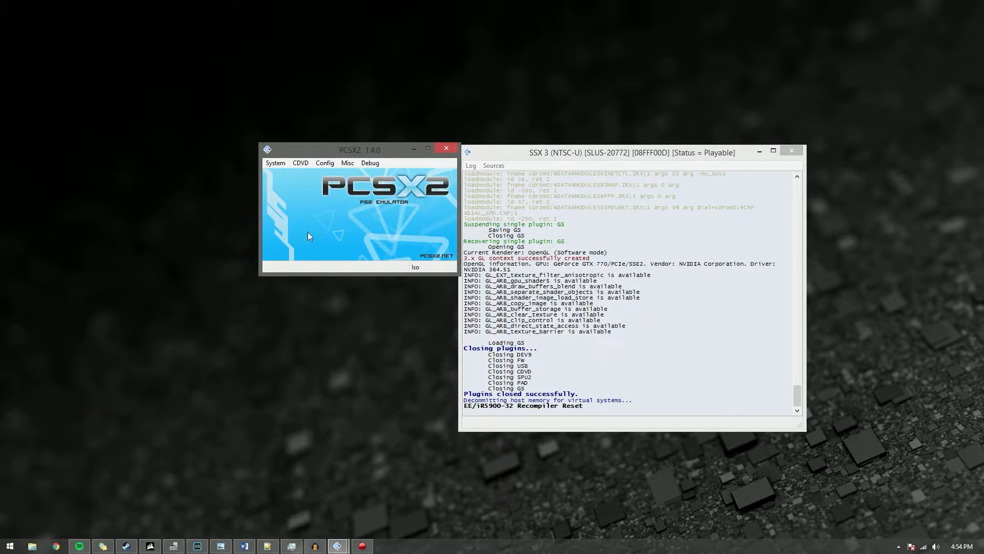
pyautogui.moveTo(325, 162)
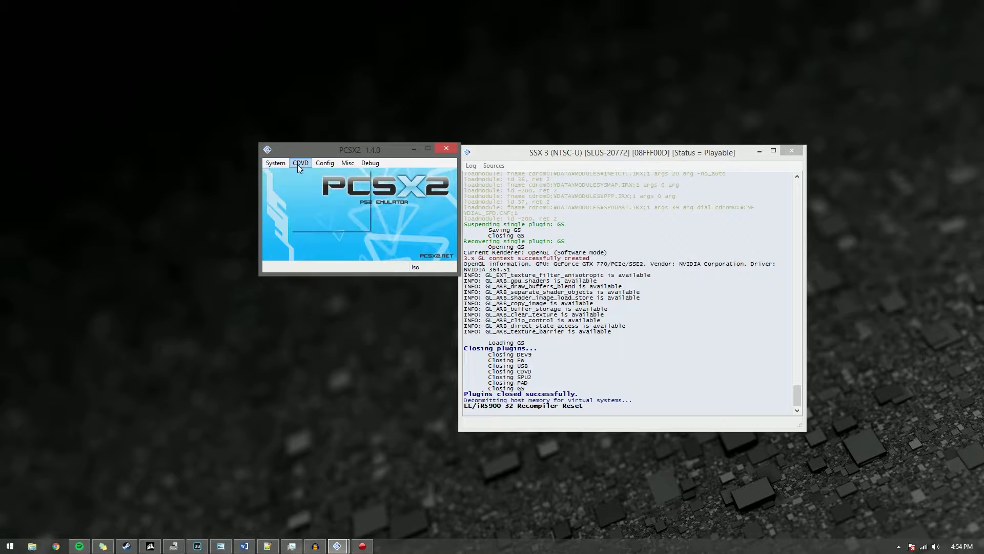
# - Boot the SSX 3 disc image with System > Boot CDVD
pyautogui.click(301, 163)
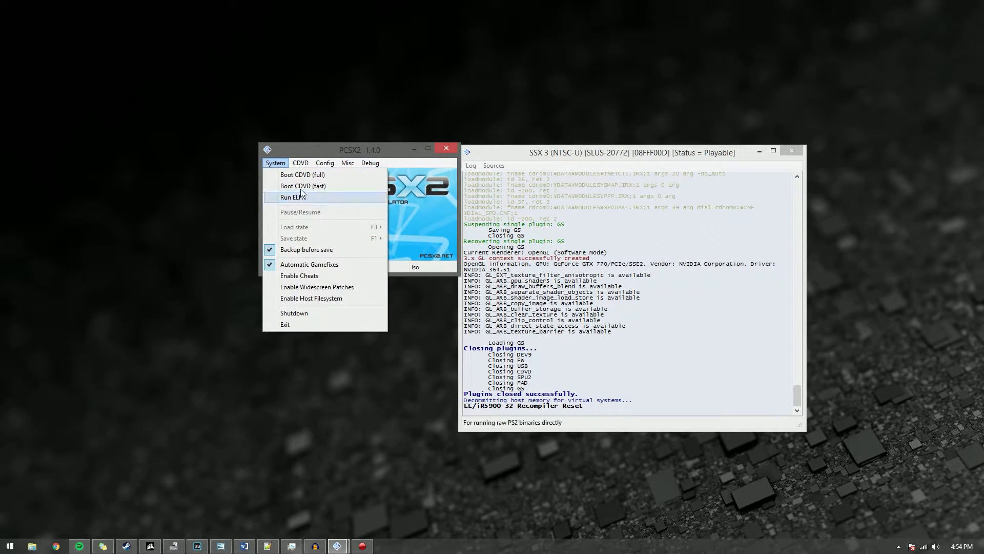
pyautogui.click(303, 185)
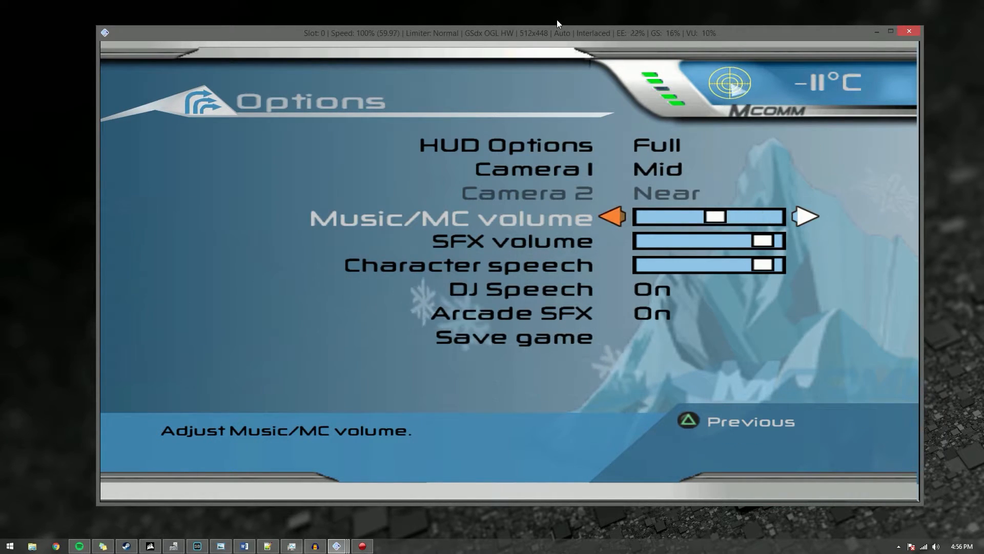
# - Focus the SSX 3 game window to adjust the Music/MC volume
pyautogui.click(612, 216)
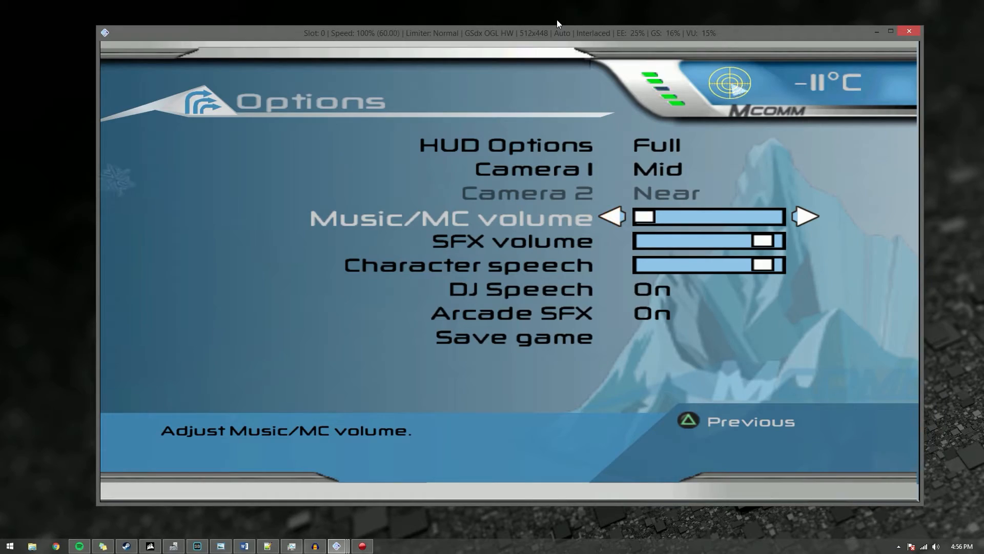